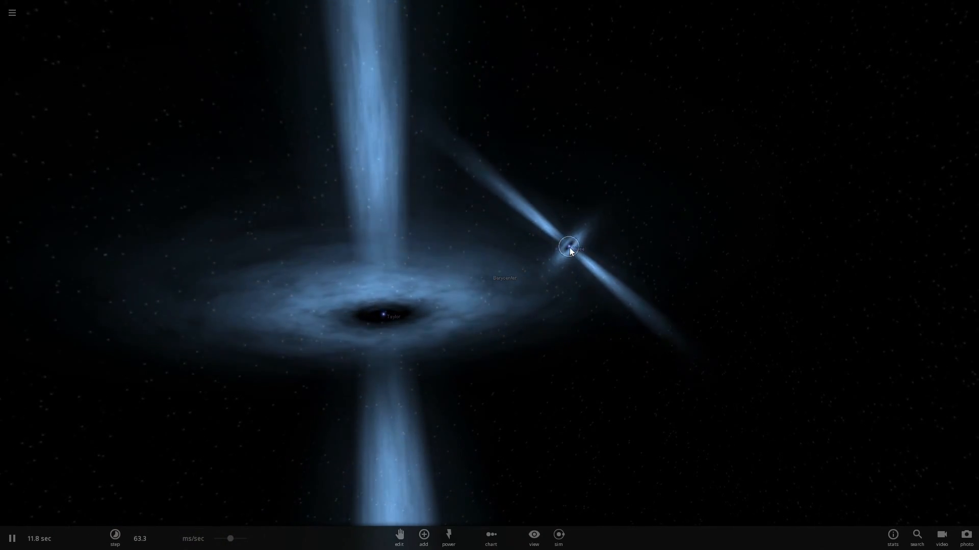
# Step: Select the black hole Taylor at the disc's centre to show its summary card
pyautogui.click(568, 246)
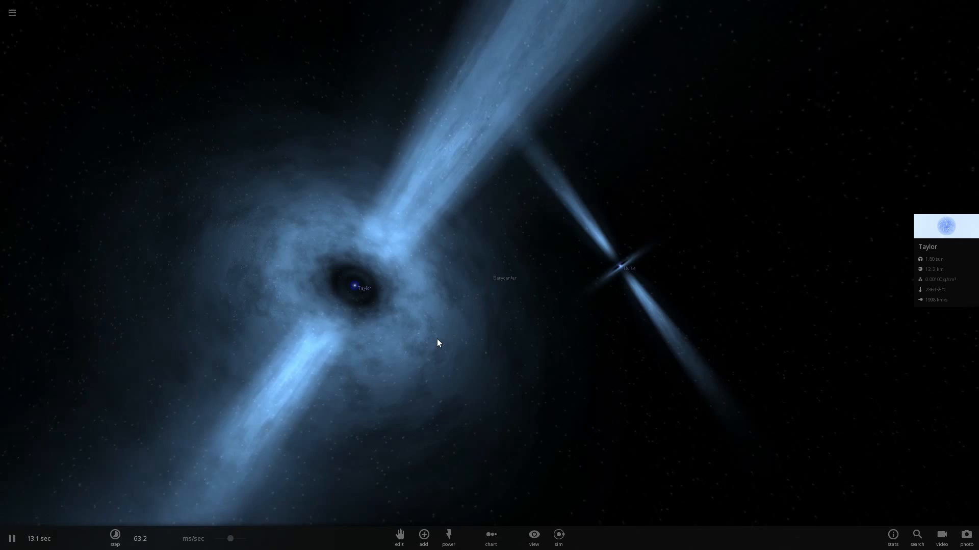
pyautogui.click(423, 539)
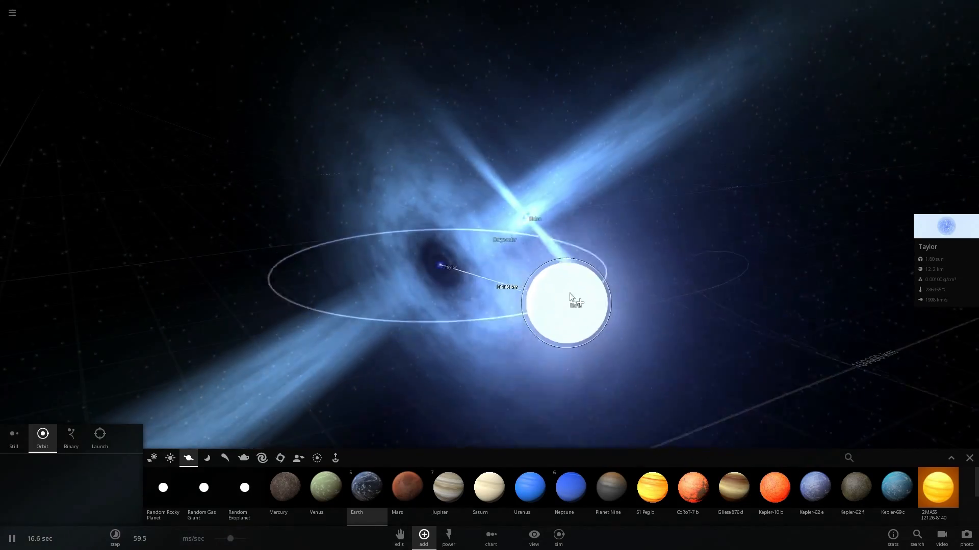
# Step: Drag Earth into orbit around Taylor
pyautogui.moveTo(568, 300); pyautogui.dragTo(530, 296)
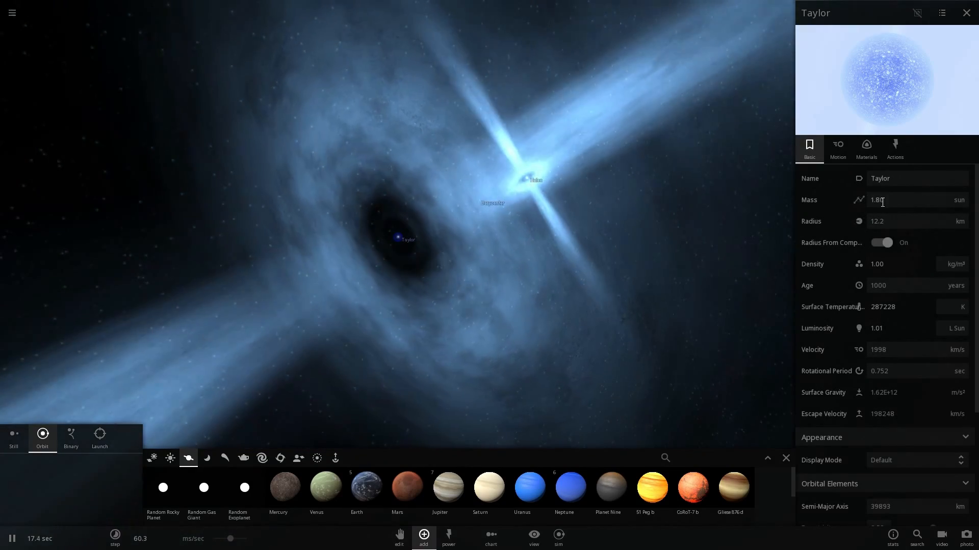
pyautogui.click(525, 179)
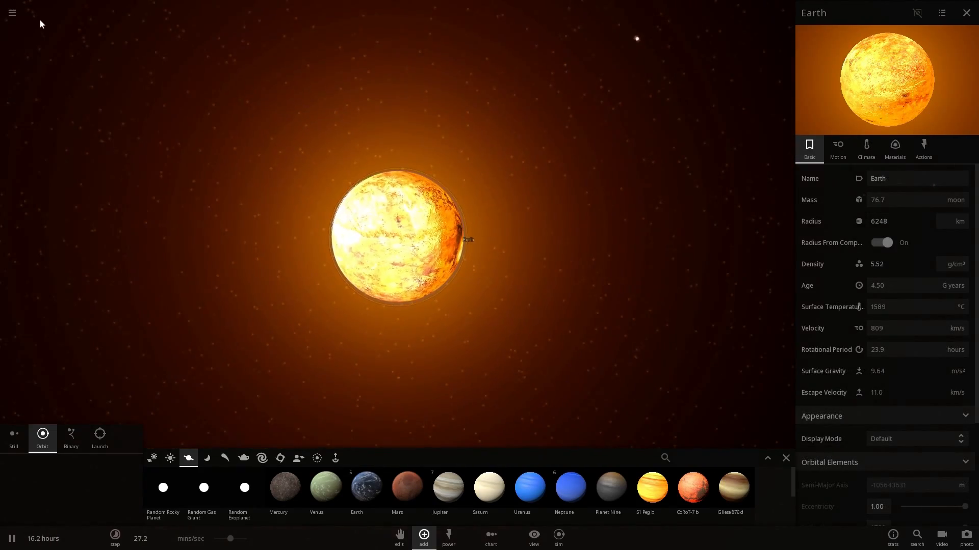
# Step: Start a fresh empty simulation and place Earth from the Planets catalogue
pyautogui.click(11, 11)
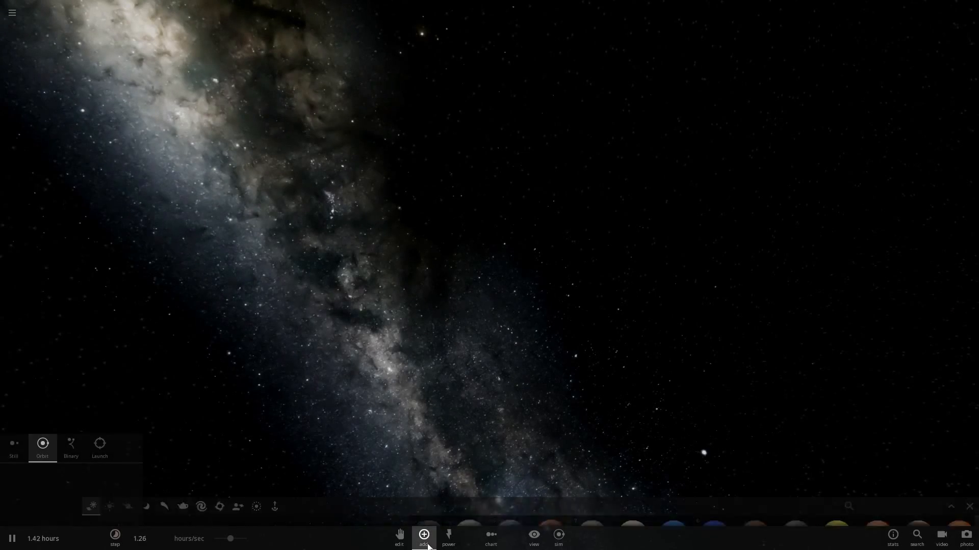
pyautogui.click(423, 536)
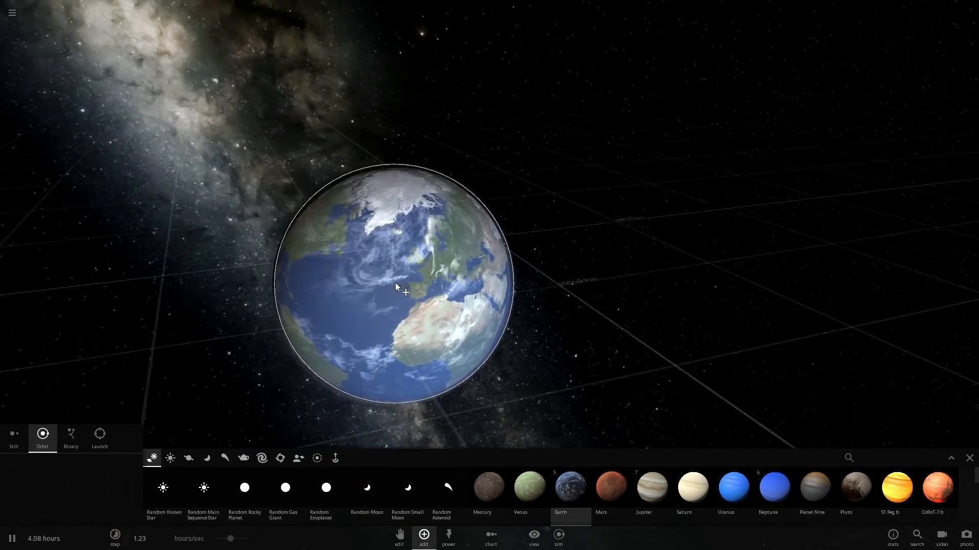
pyautogui.scroll(-3)
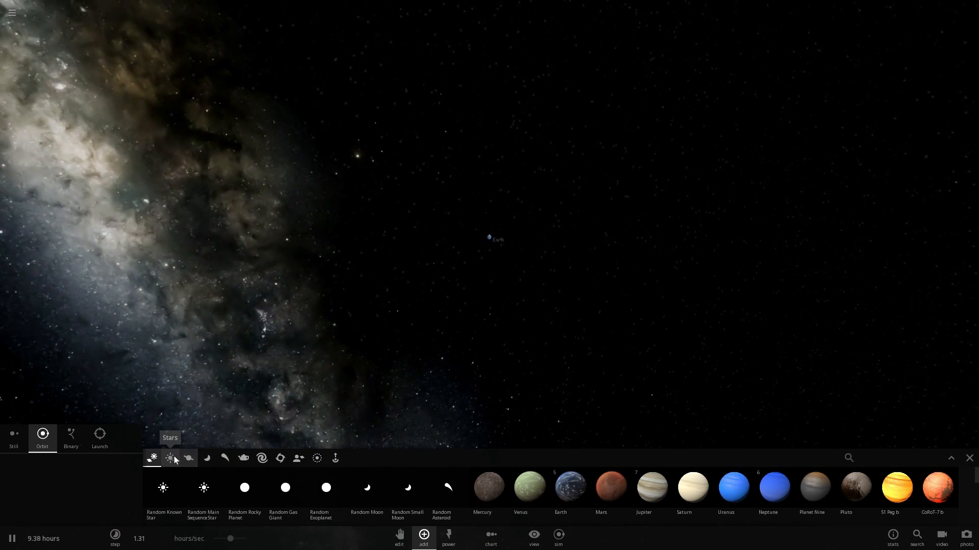
pyautogui.click(170, 458)
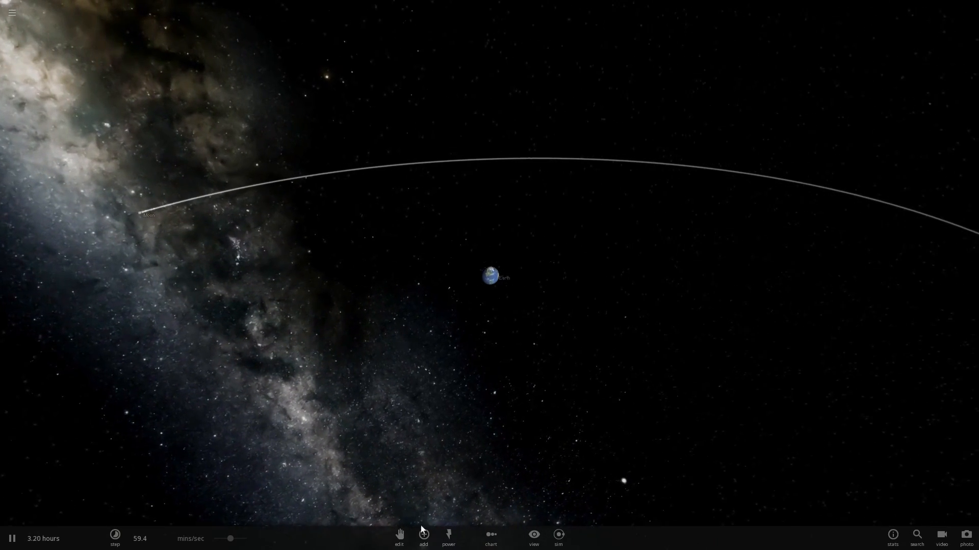
# Step: Place the Crab Pulsar from the Stars catalogue right beside Earth
pyautogui.click(423, 537)
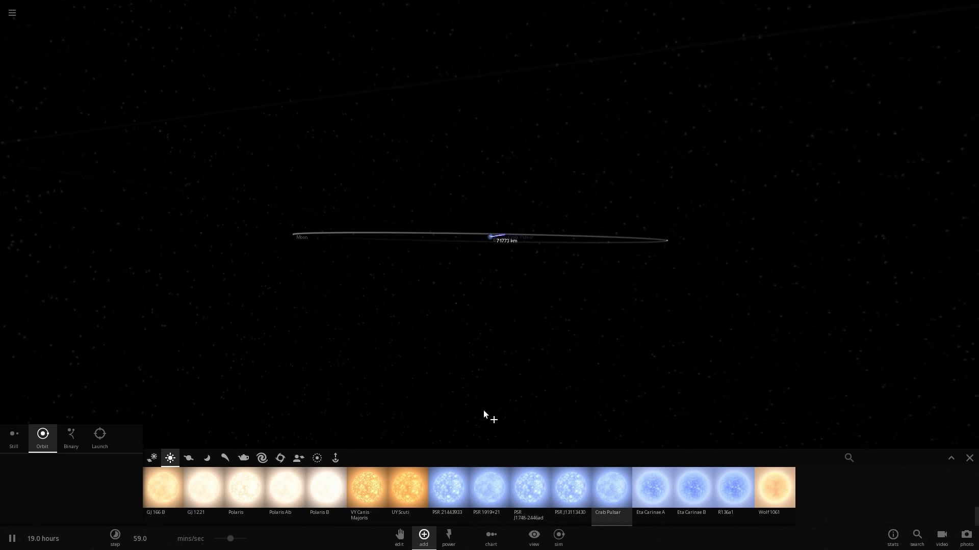
pyautogui.click(99, 437)
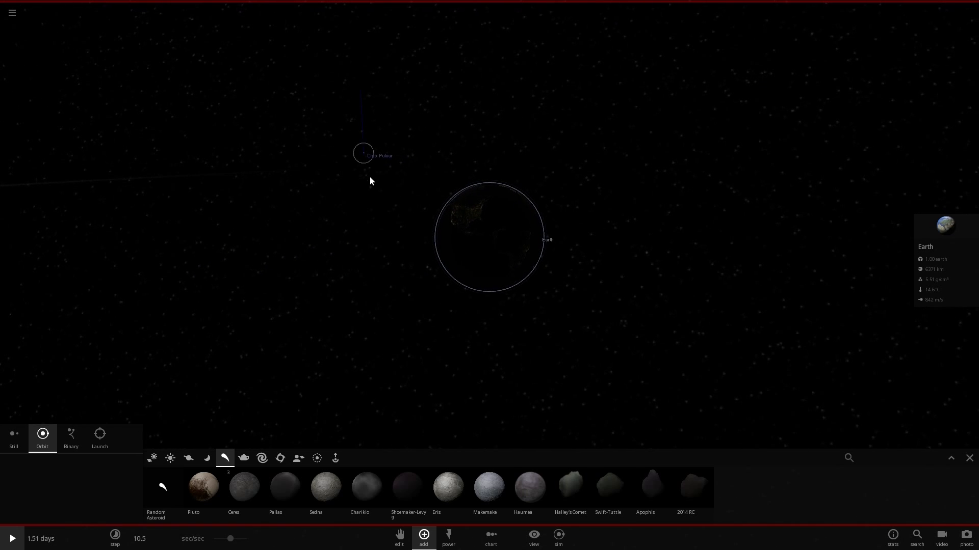
# Step: Resume time and pop out a graph of Earth's 14.6 °C surface temperature
pyautogui.click(12, 539)
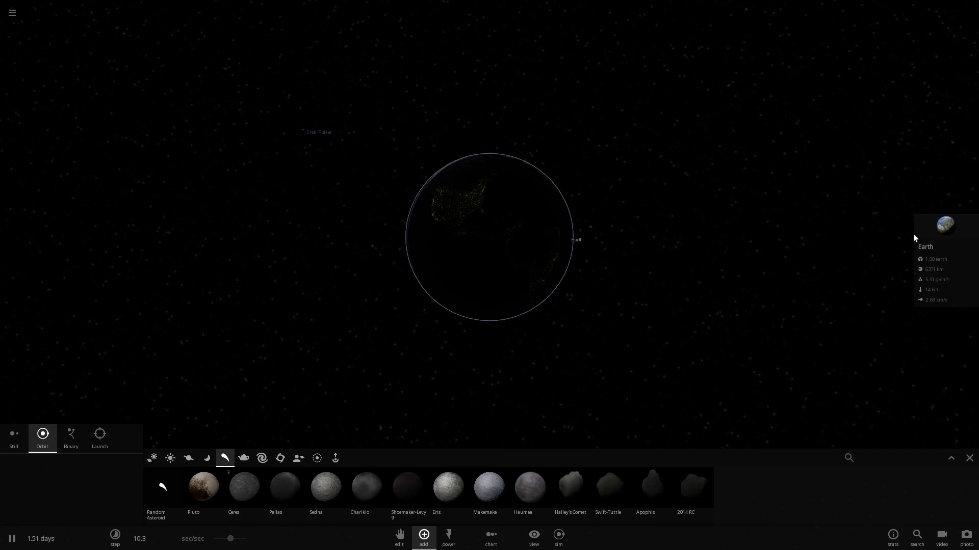
pyautogui.click(945, 226)
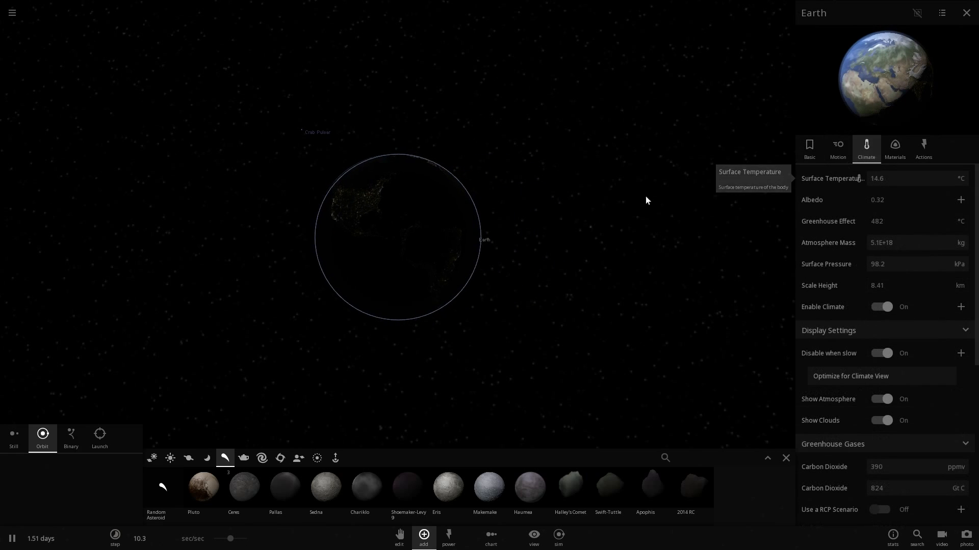
pyautogui.click(859, 178)
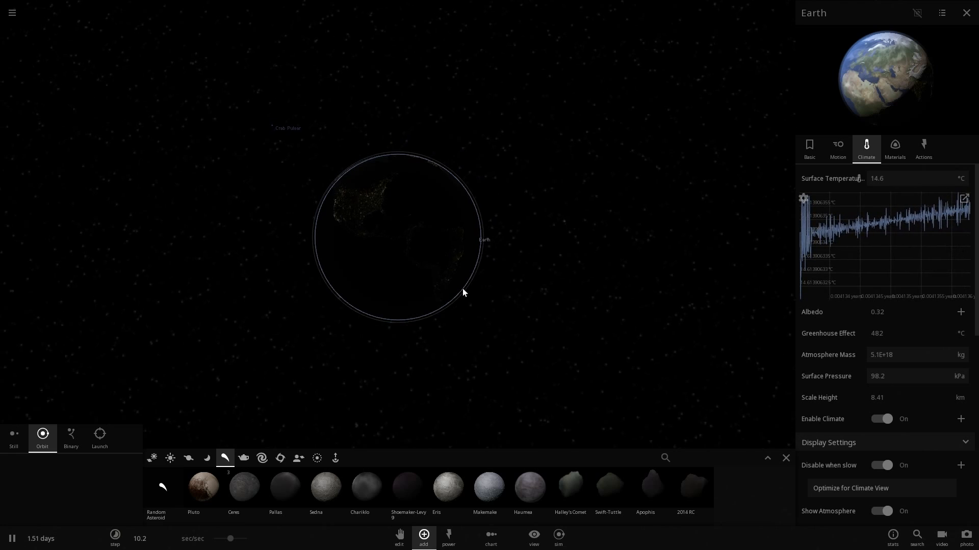
pyautogui.moveTo(234, 538); pyautogui.dragTo(231, 539)
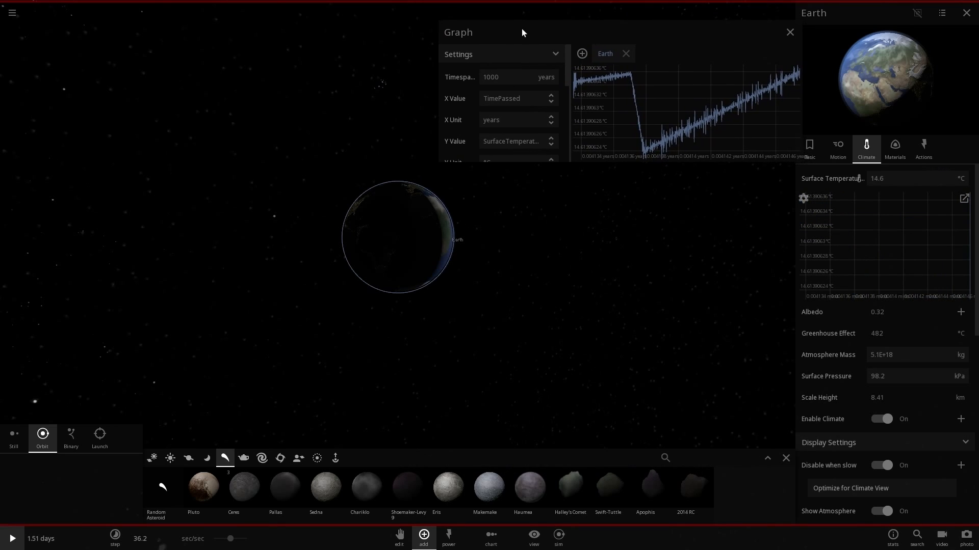
pyautogui.moveTo(840, 165)
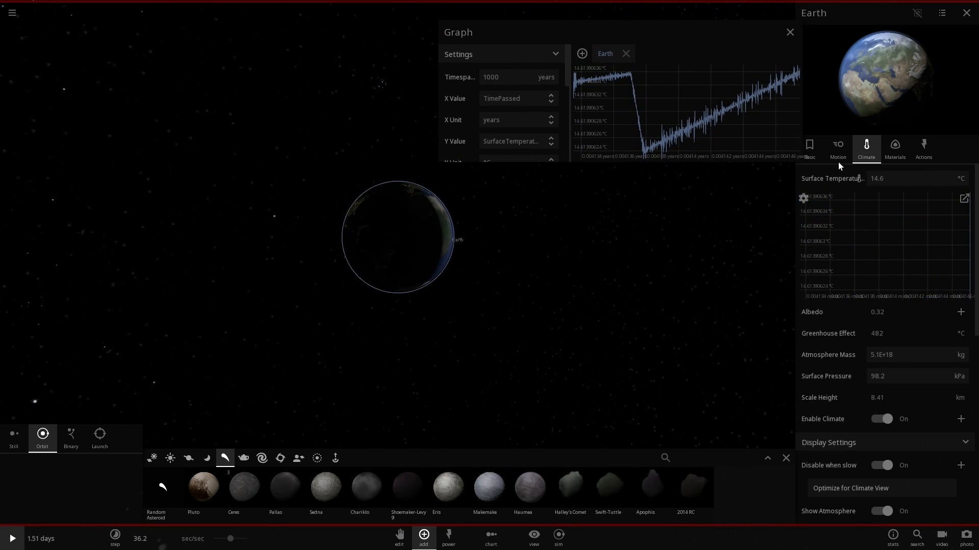
# Step: Show Earth's Motion tab scrolled to Tidal Effects while the simulation runs
pyautogui.click(837, 148)
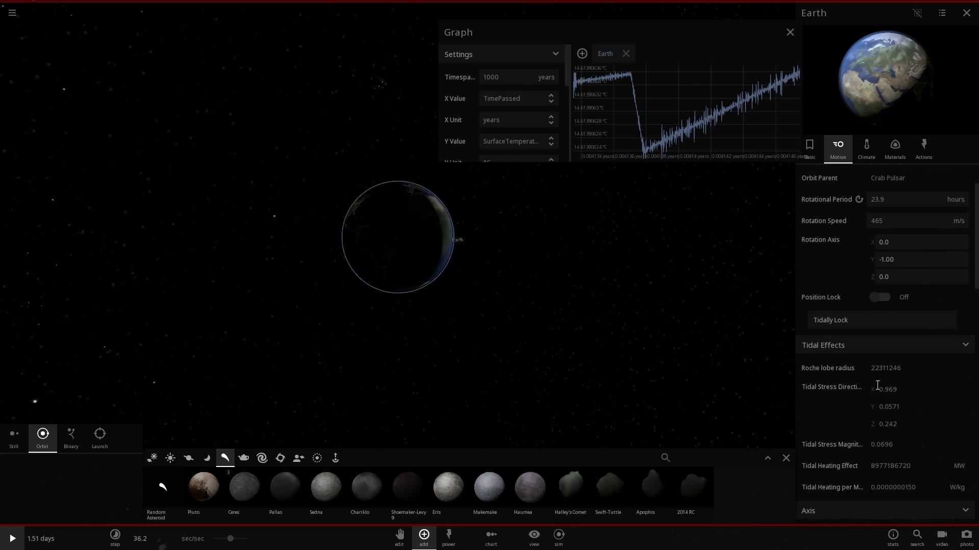
pyautogui.scroll(-3)
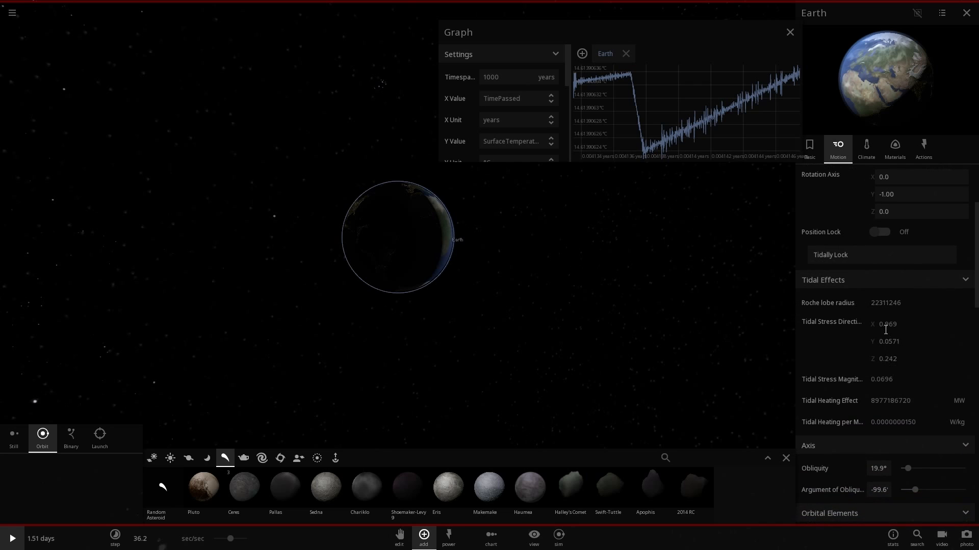
pyautogui.click(12, 539)
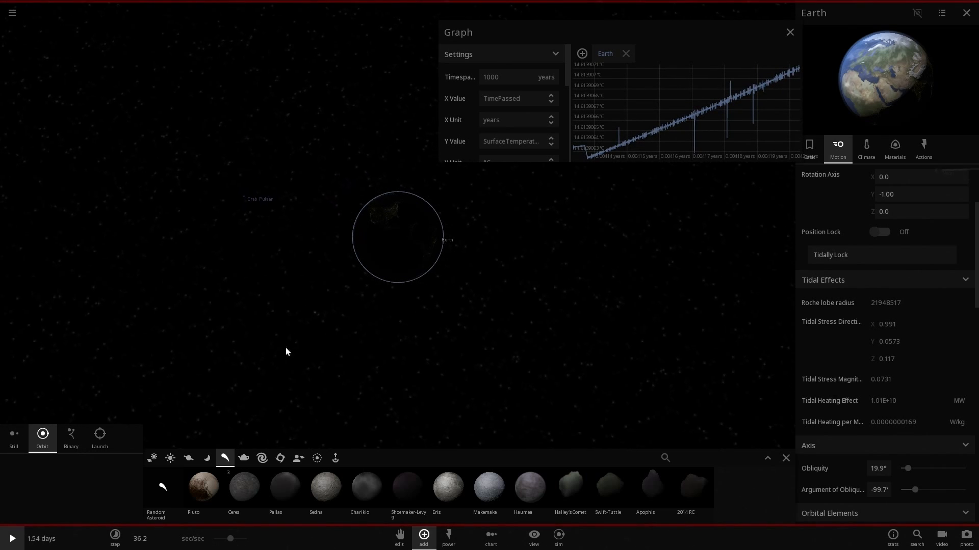
# Step: Run the simulation at about 20 seconds per second
pyautogui.moveTo(228, 539); pyautogui.dragTo(236, 539)
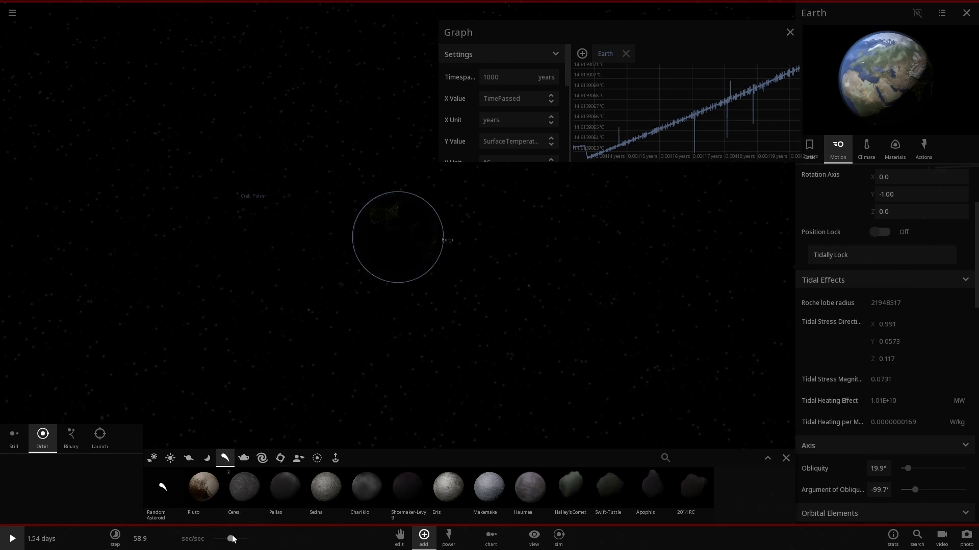
pyautogui.moveTo(233, 539); pyautogui.dragTo(230, 539)
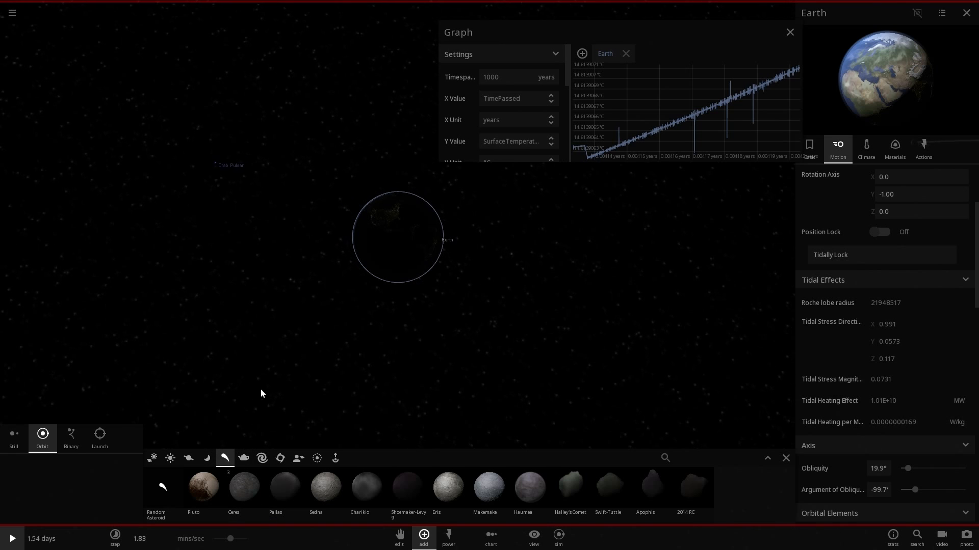
pyautogui.moveTo(259, 416)
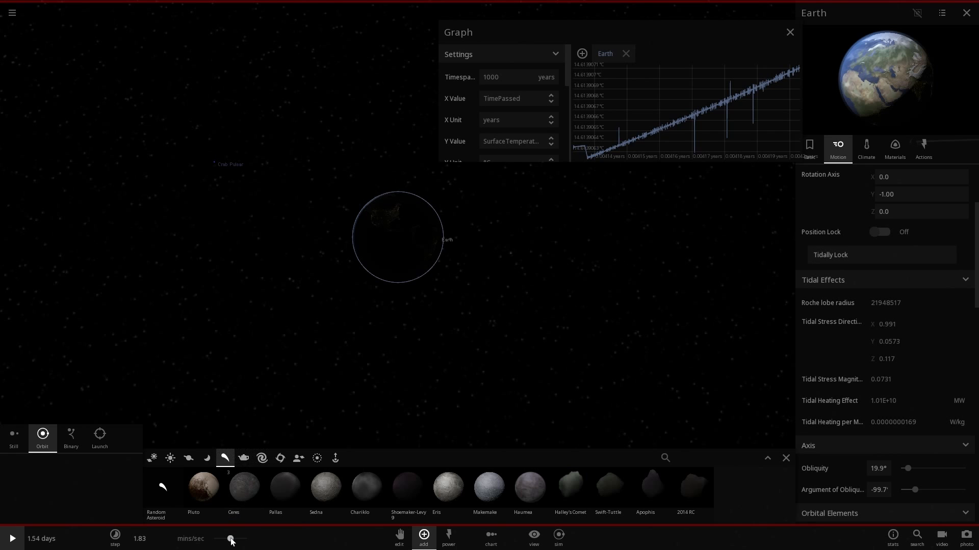
pyautogui.moveTo(231, 539); pyautogui.dragTo(231, 539)
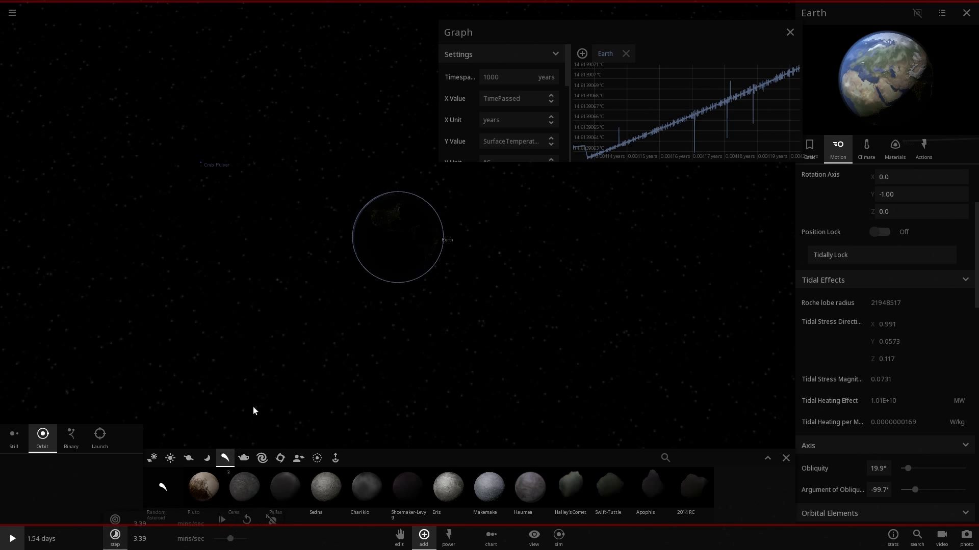
pyautogui.click(12, 539)
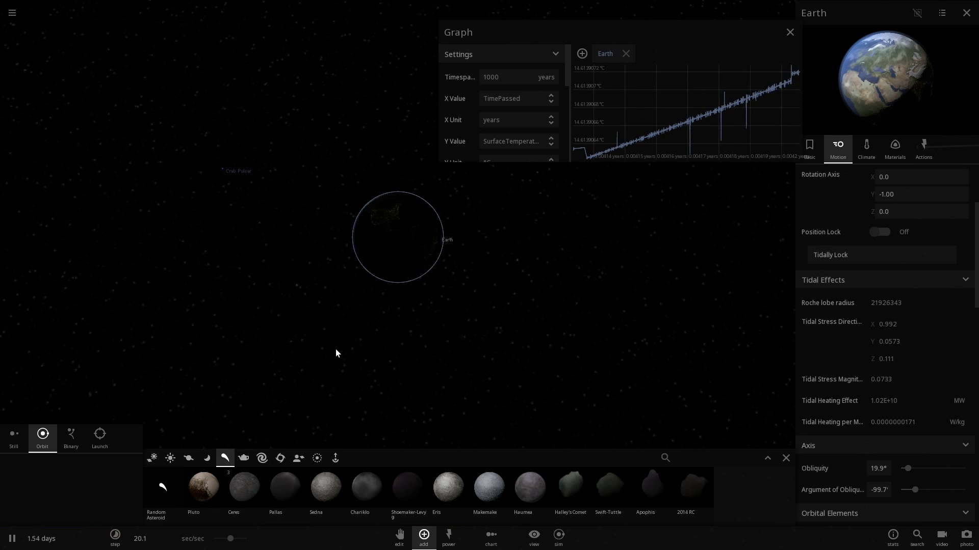
pyautogui.moveTo(291, 262)
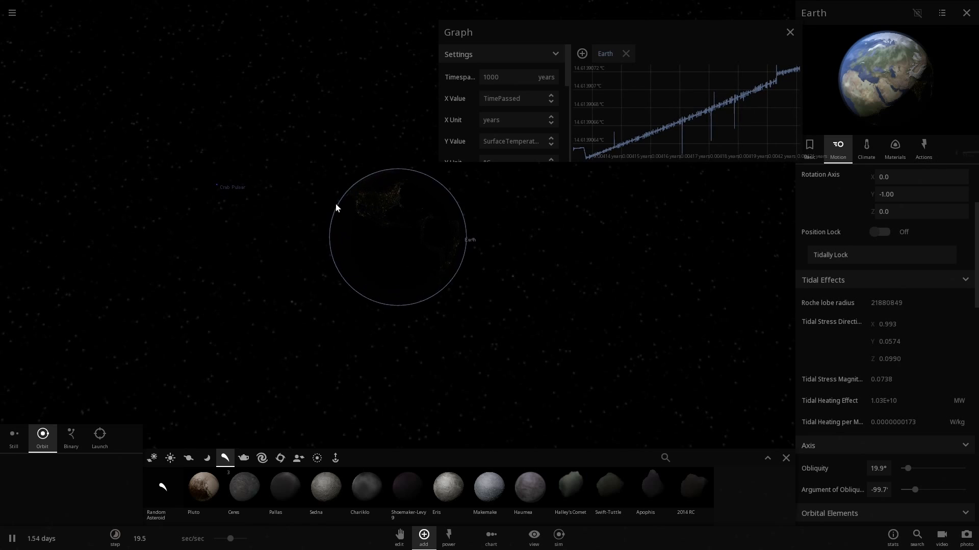
pyautogui.moveTo(230, 538); pyautogui.dragTo(234, 539)
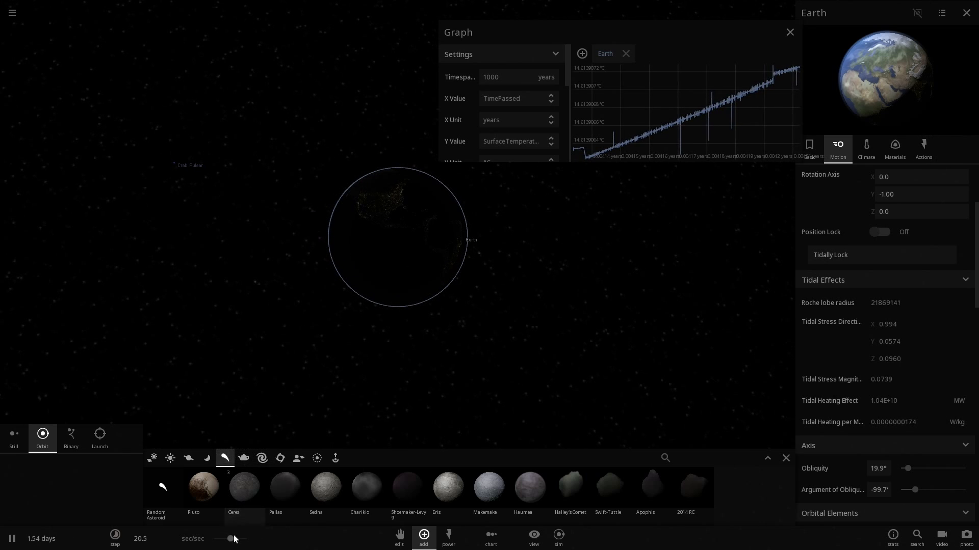
pyautogui.moveTo(234, 539); pyautogui.dragTo(243, 538)
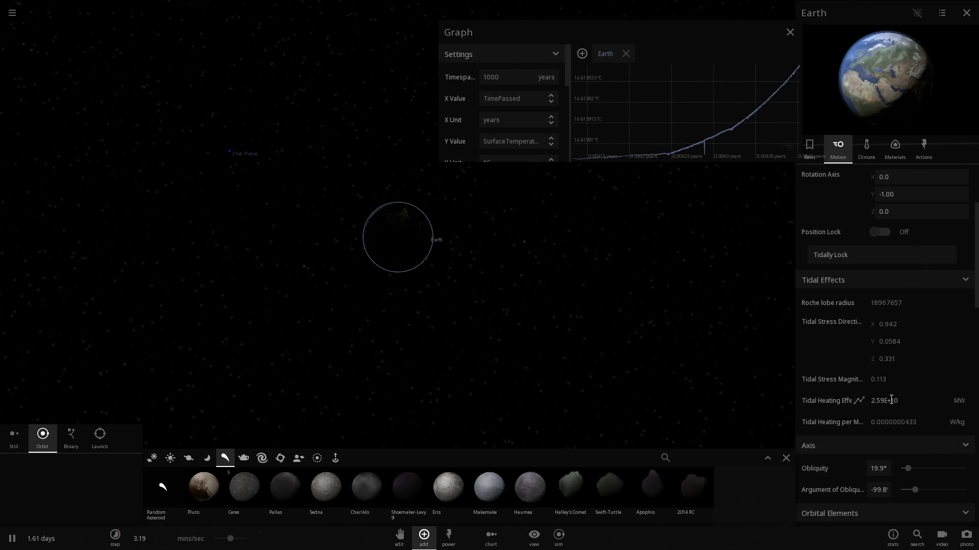
pyautogui.moveTo(861, 401)
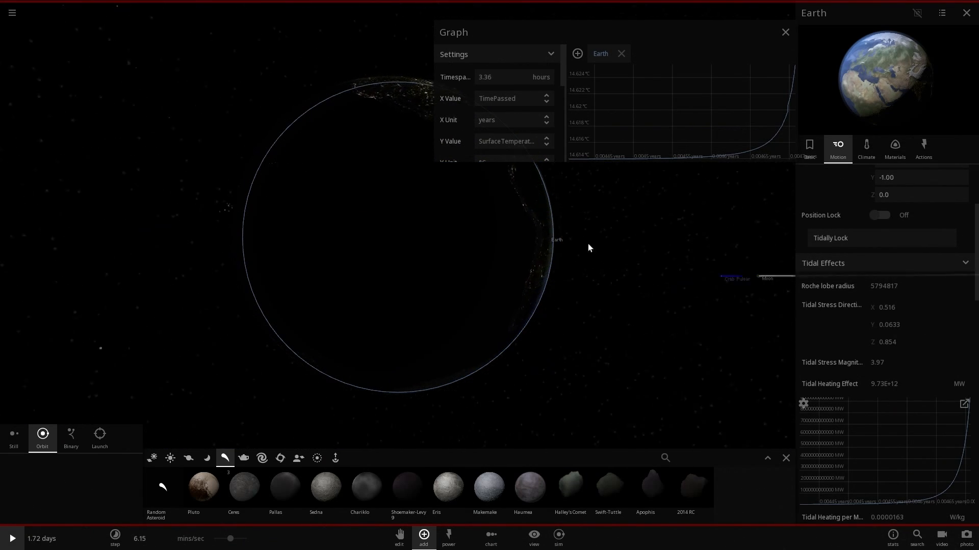
# Step: Cycle through Earth's Basic, Motion and Climate readings, with temperature at 430 °C
pyautogui.click(11, 538)
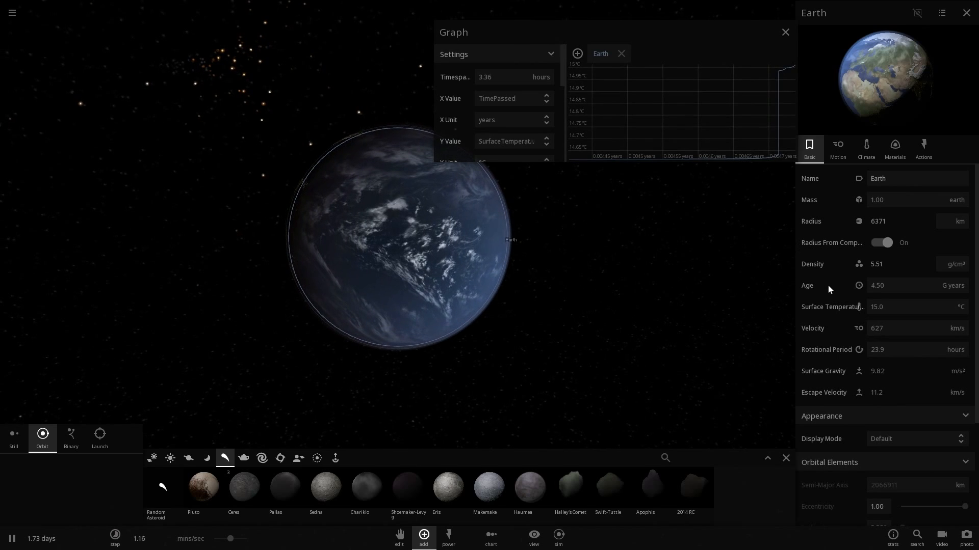
pyautogui.click(838, 148)
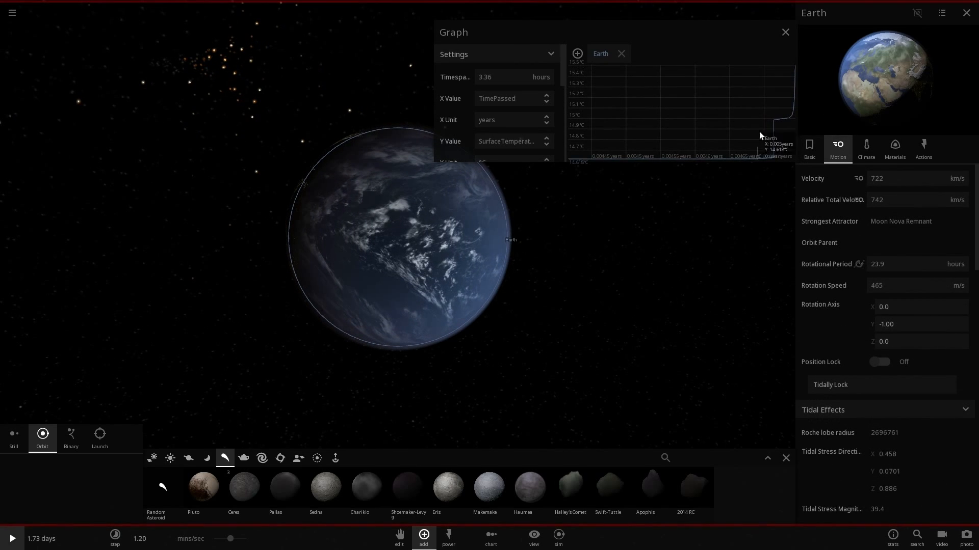
pyautogui.click(865, 148)
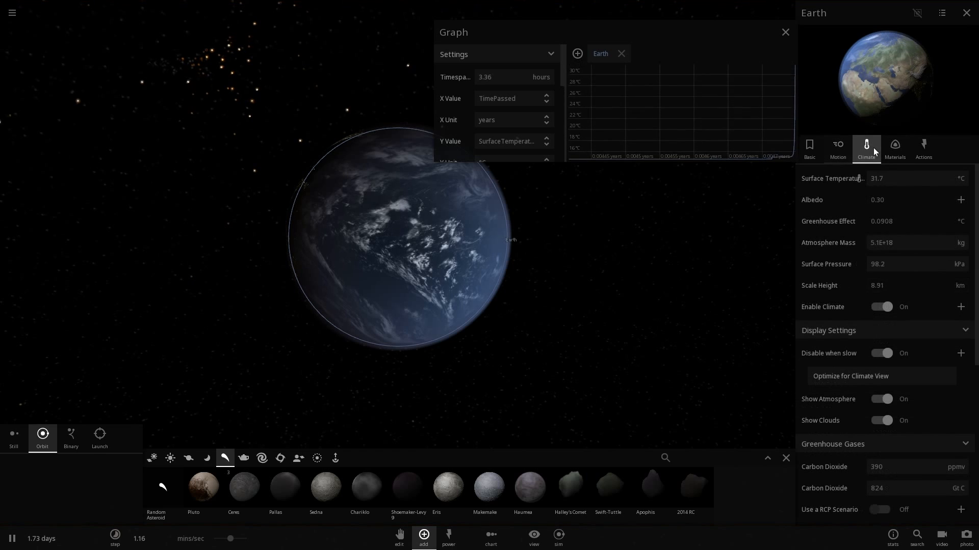
pyautogui.click(881, 306)
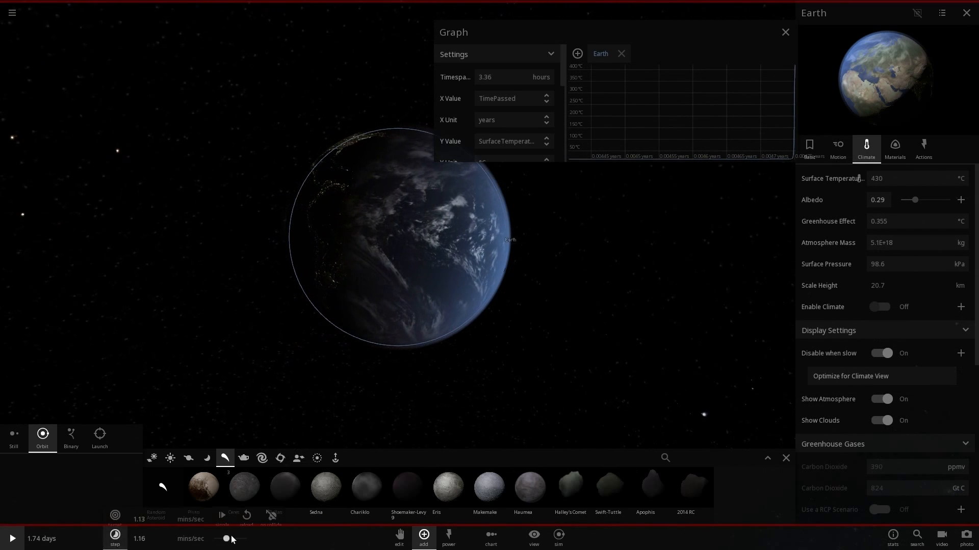
pyautogui.click(810, 147)
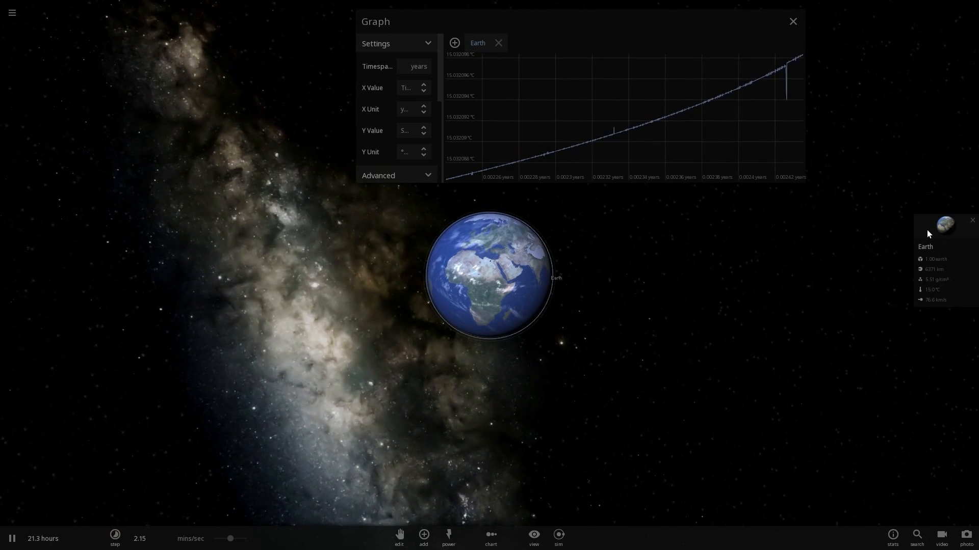
# Step: Open Earth's properties and scroll to Tidal Effects, showing heating near 2.28E+10 MW
pyautogui.click(944, 225)
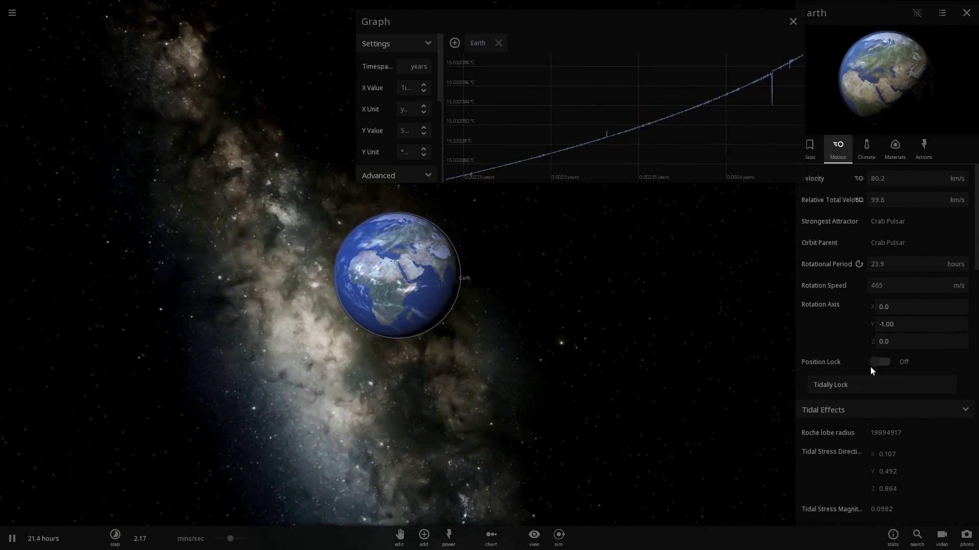
pyautogui.scroll(-3)
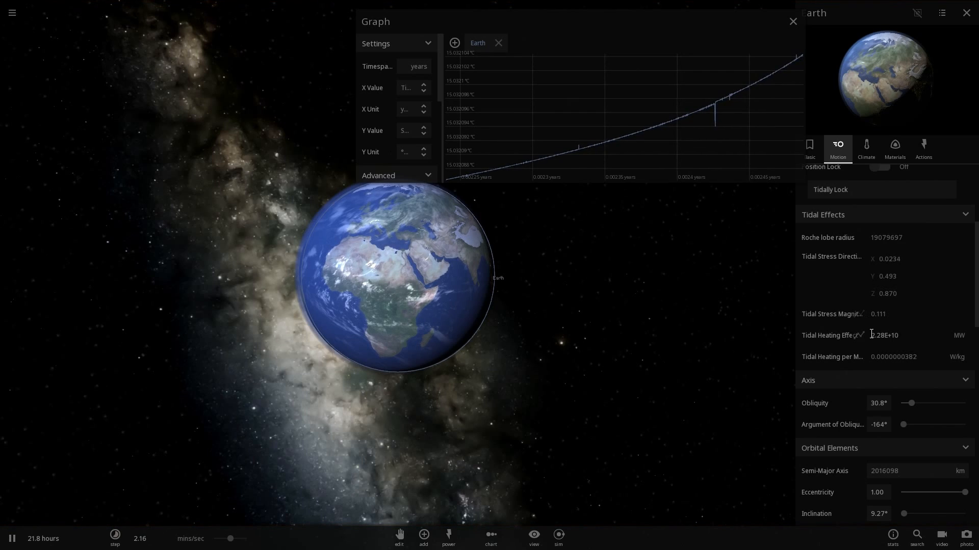
pyautogui.moveTo(842, 317)
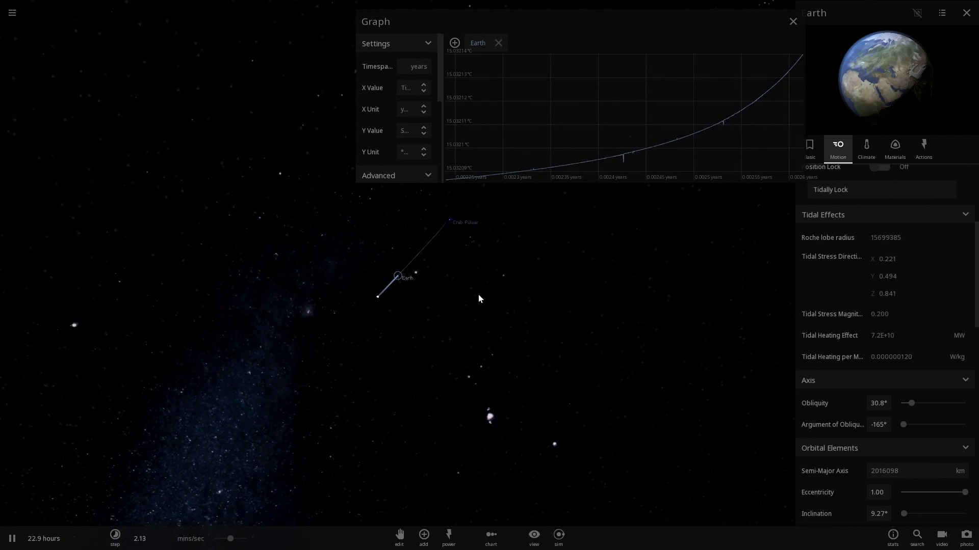
# Step: Open the Add catalogue from the bottom toolbar
pyautogui.click(422, 538)
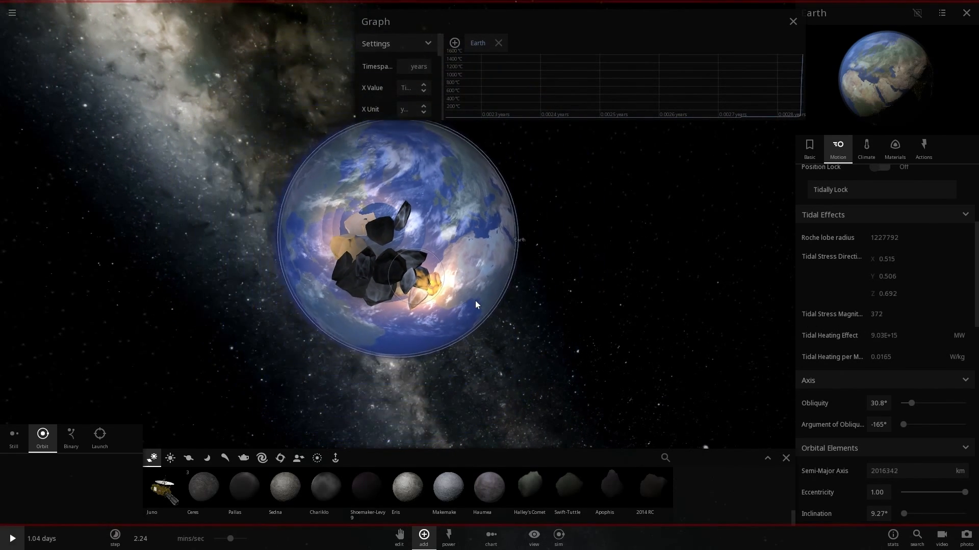
# Step: Fling a stream of asteroids across Earth, then slow the simulation to watch impacts
pyautogui.moveTo(229, 538); pyautogui.dragTo(222, 538)
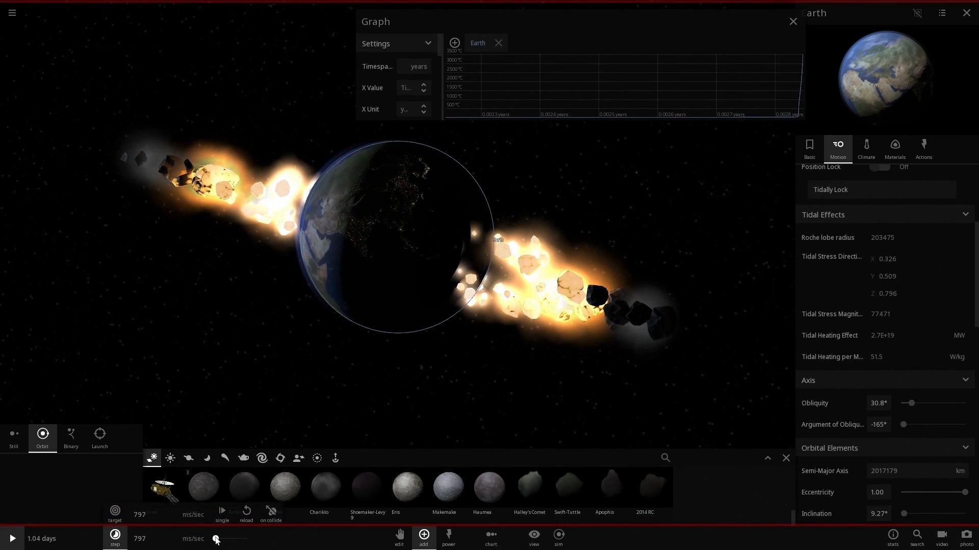
pyautogui.click(12, 538)
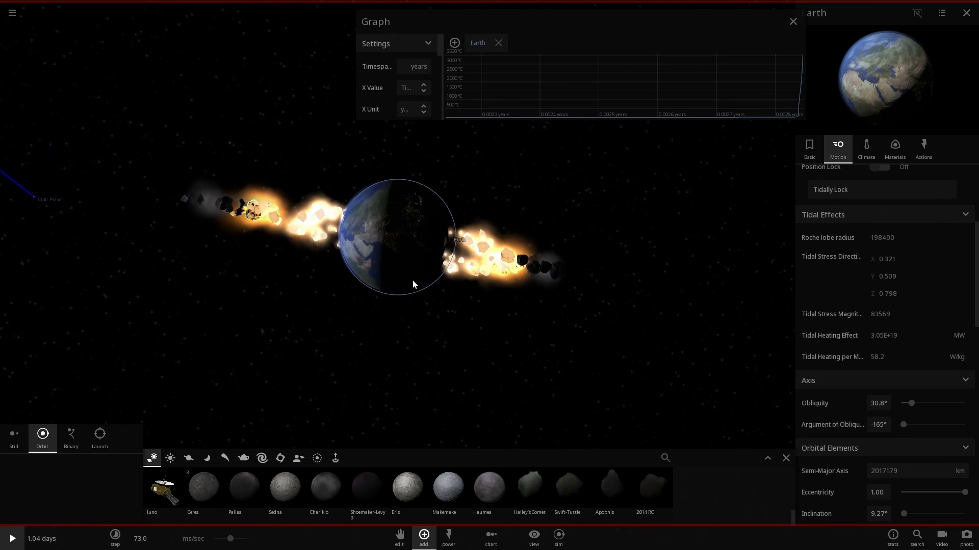
pyautogui.click(12, 539)
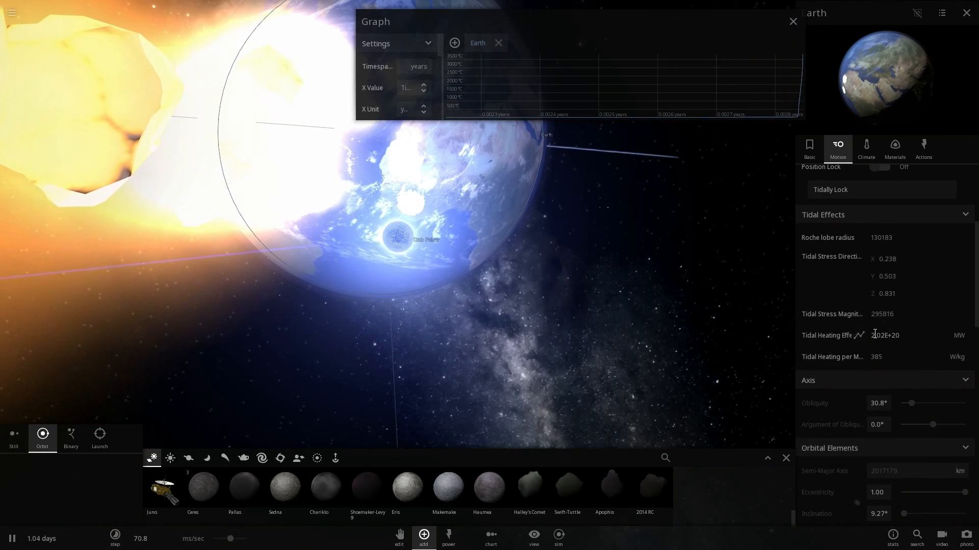
# Step: View Earth's climate and motion readings, then nudge the time-speed slider
pyautogui.click(865, 147)
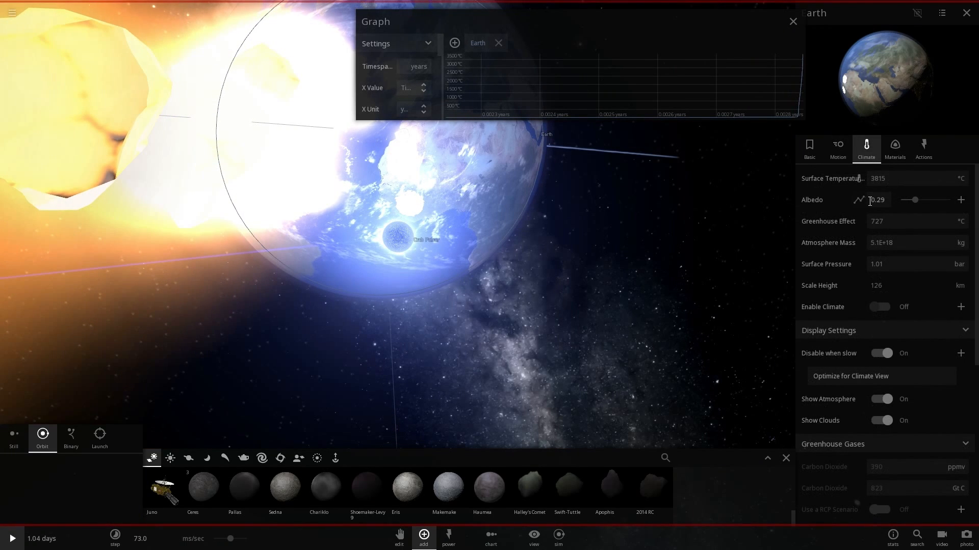
pyautogui.moveTo(873, 194)
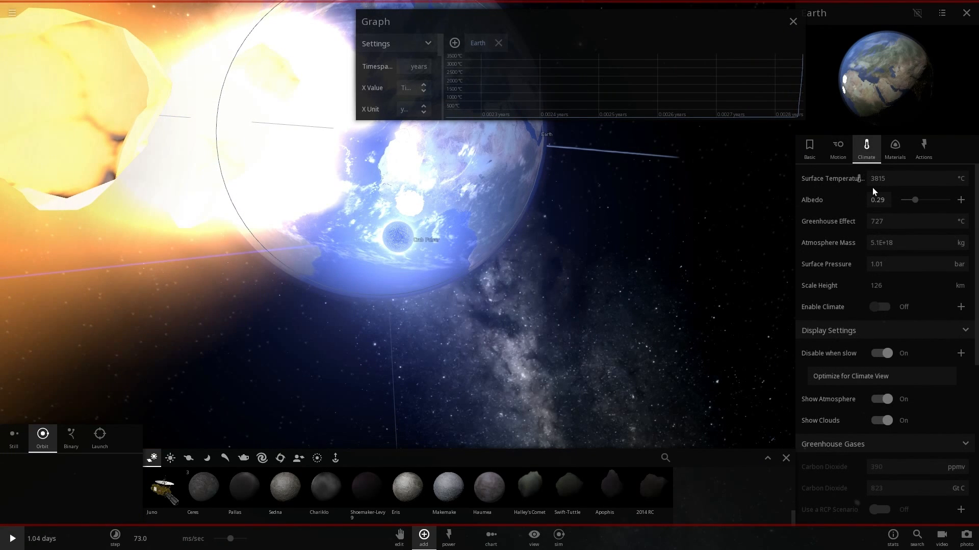
pyautogui.click(838, 148)
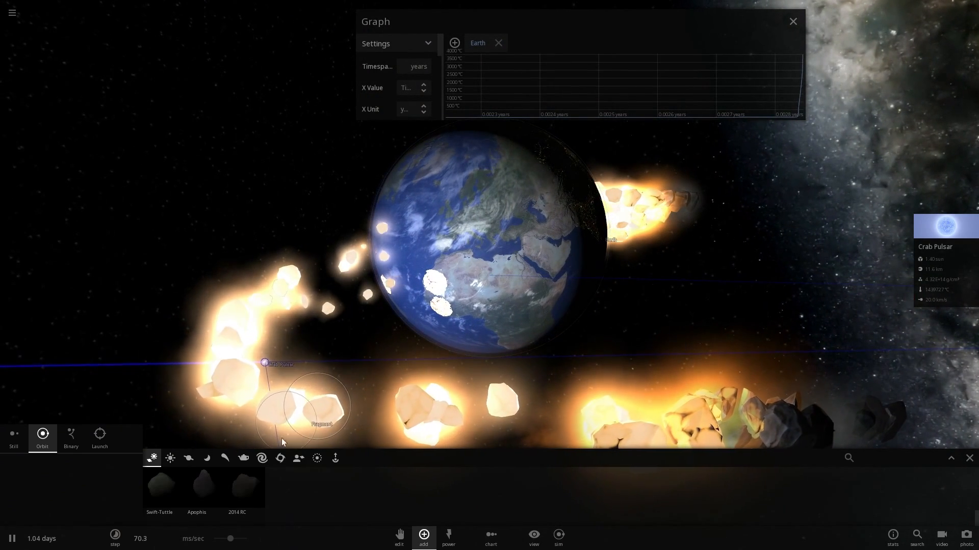
pyautogui.moveTo(230, 539); pyautogui.dragTo(231, 539)
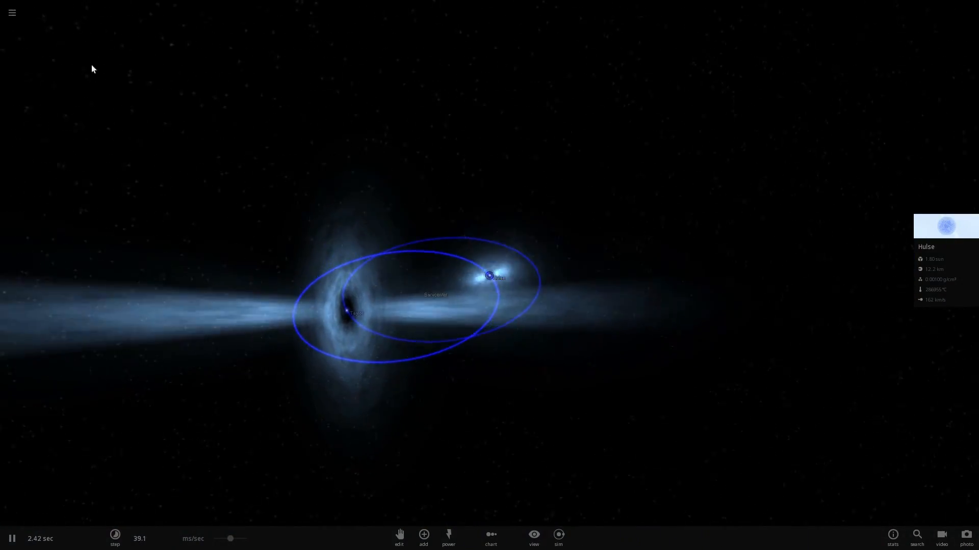
# Step: Load the solar system and ready Crab Pulsar from Stars in Launch mode at 40 km/s
pyautogui.click(12, 13)
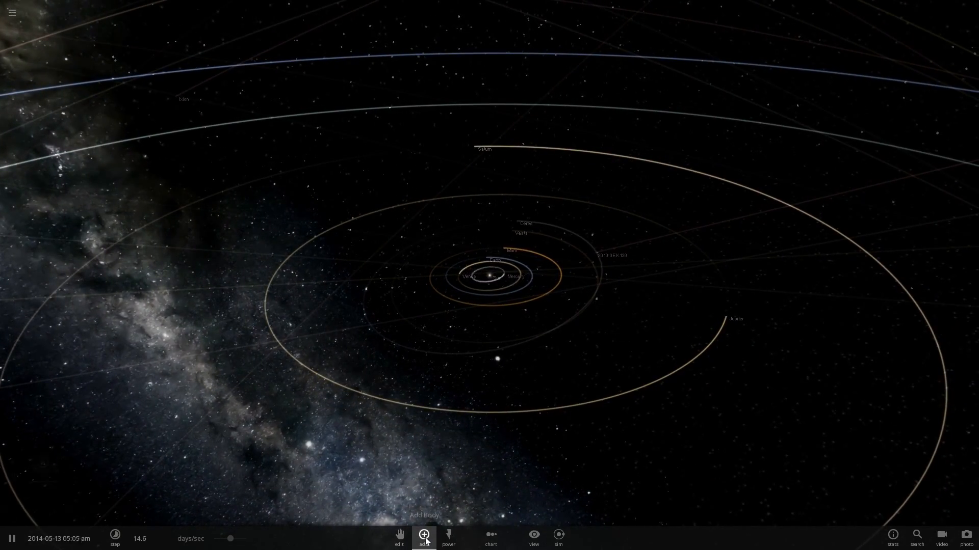
pyautogui.click(423, 534)
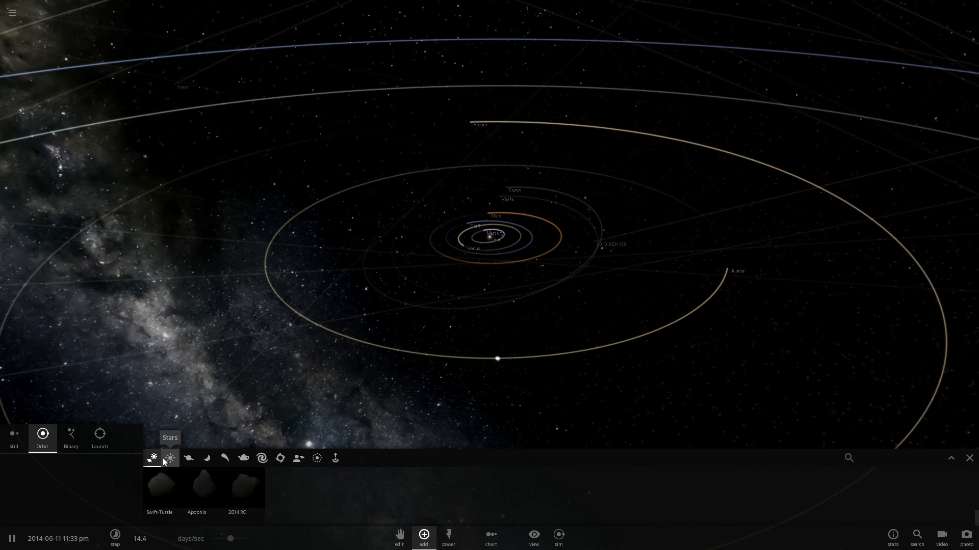
pyautogui.click(169, 458)
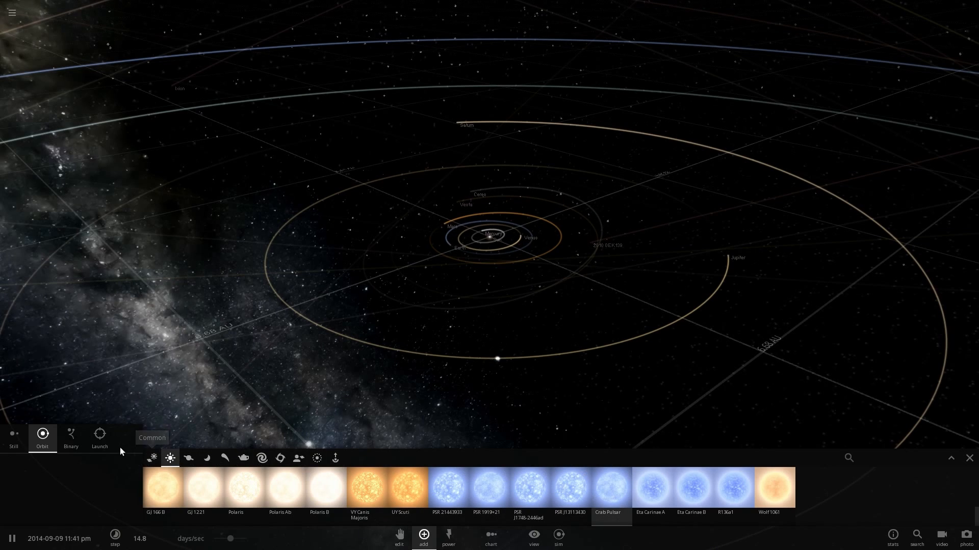
pyautogui.click(99, 437)
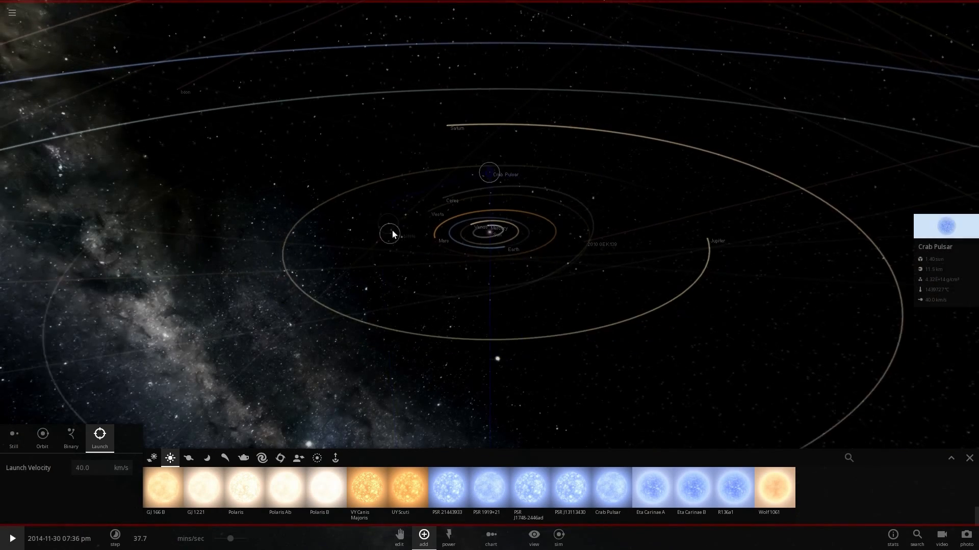
# Step: Launch the Crab Pulsar into the solar system
pyautogui.click(12, 536)
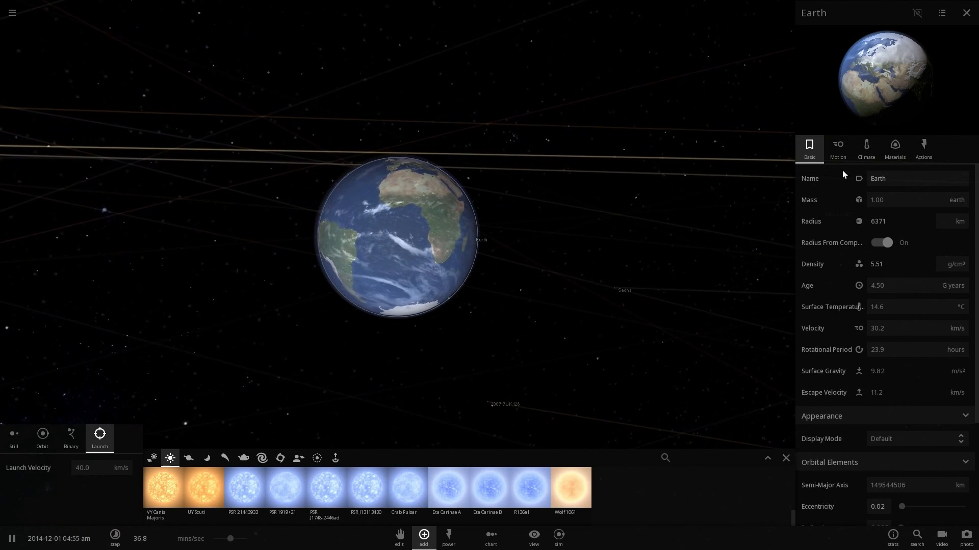
# Step: Check Earth's climate values, then scroll its Motion tab down to Tidal Effects
pyautogui.click(866, 147)
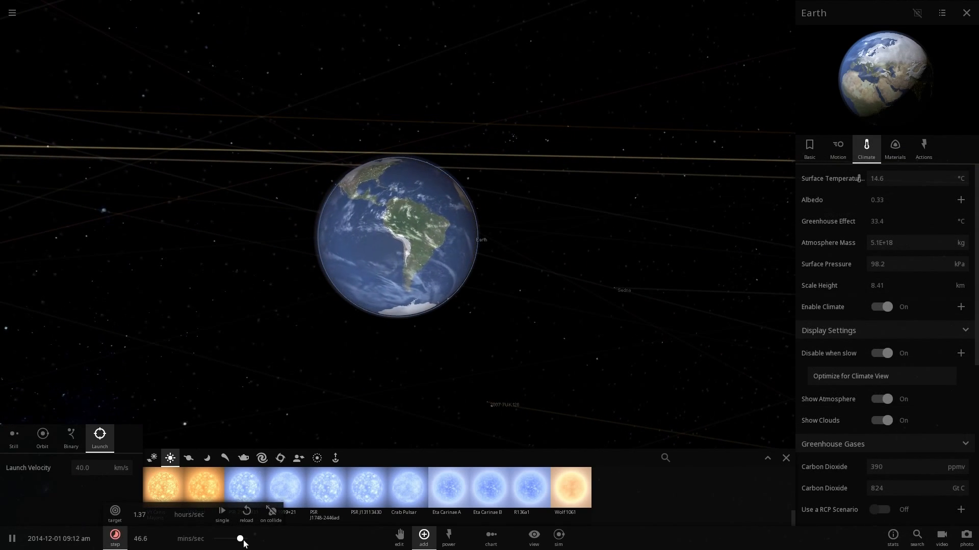
pyautogui.click(837, 148)
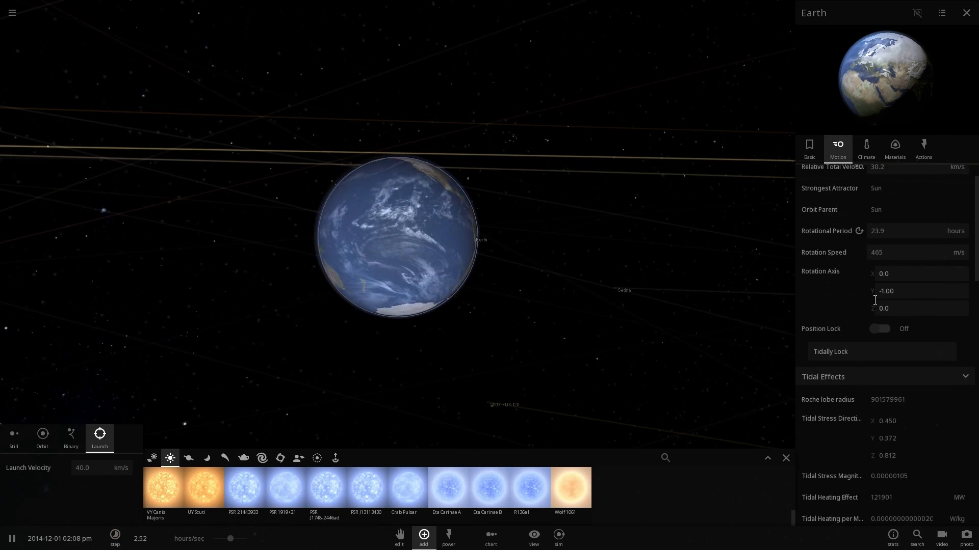
pyautogui.scroll(-3)
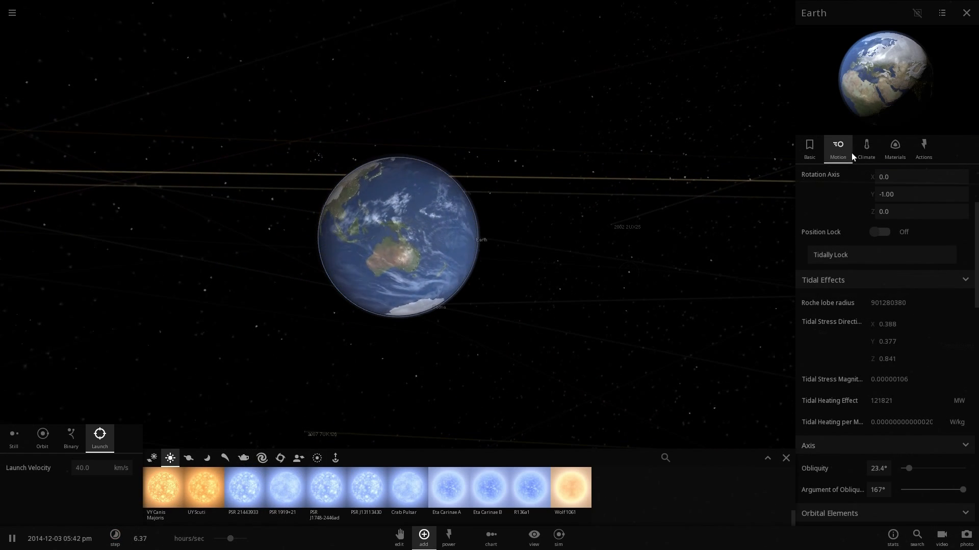
pyautogui.moveTo(244, 488)
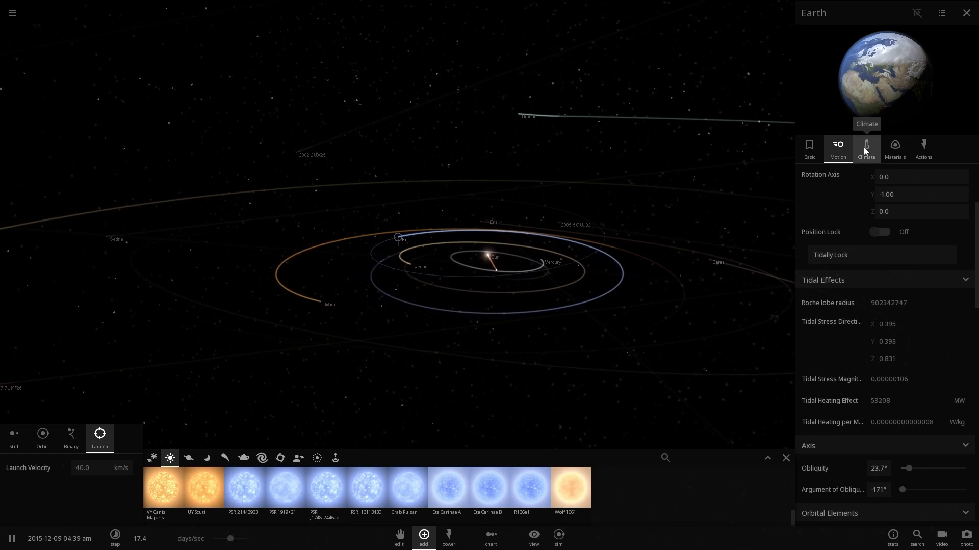
# Step: Recheck Earth's climate and motion values, then speed time up to about 25 days/sec
pyautogui.click(866, 148)
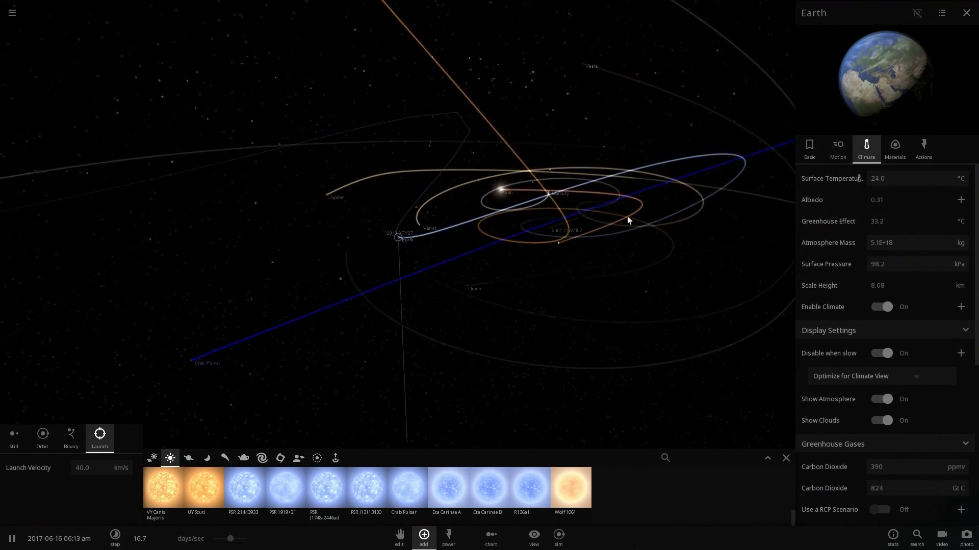
pyautogui.click(838, 148)
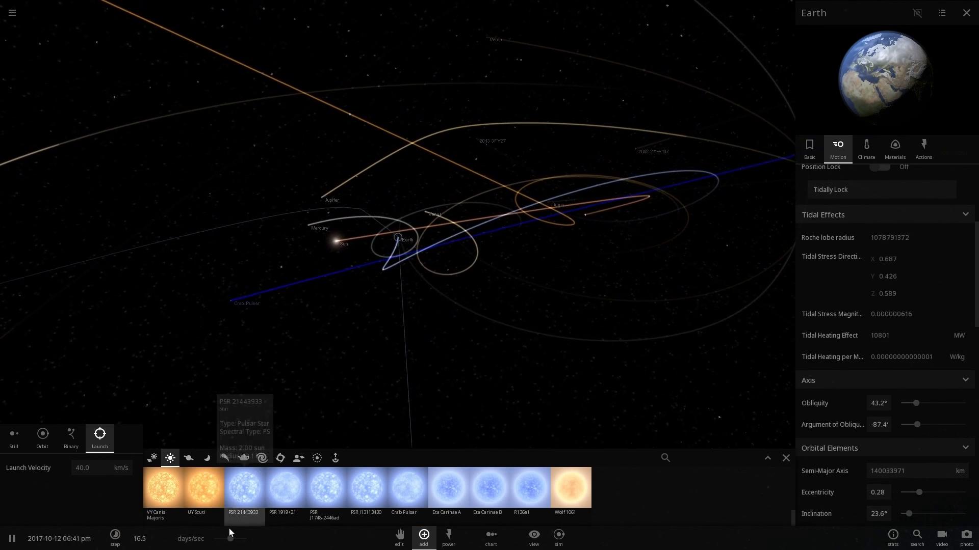
pyautogui.moveTo(229, 539); pyautogui.dragTo(231, 539)
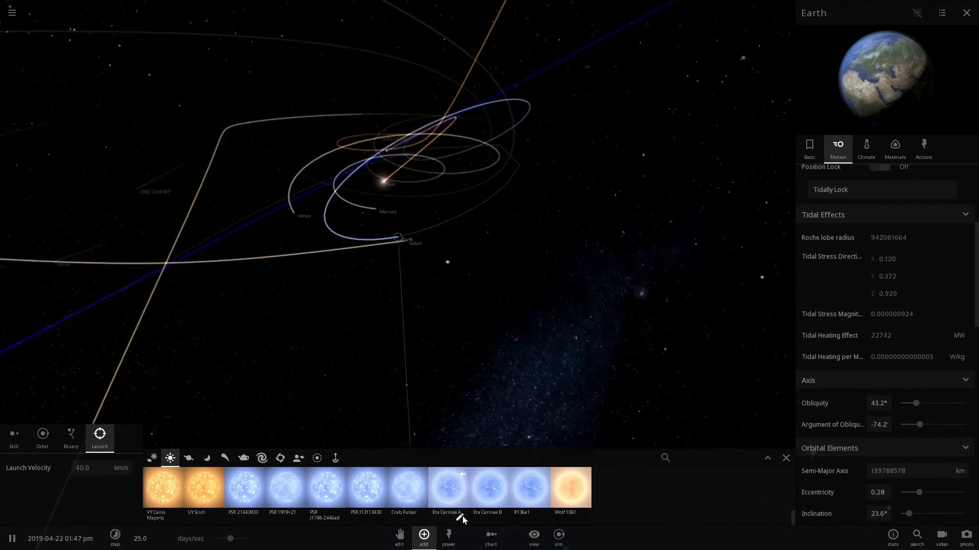
# Step: Open the View panel and read Earth's 27.5 °C surface temperature, then its motion values
pyautogui.click(533, 537)
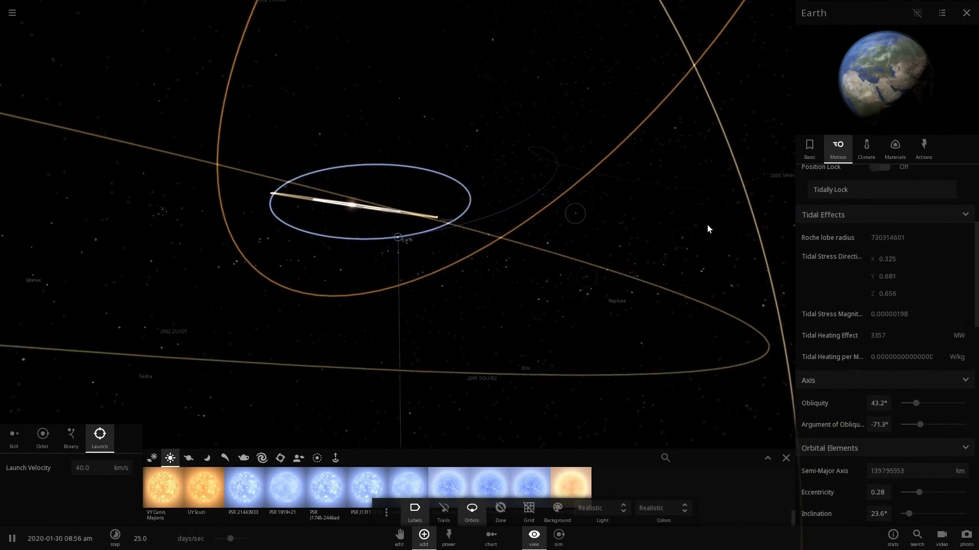
pyautogui.click(866, 148)
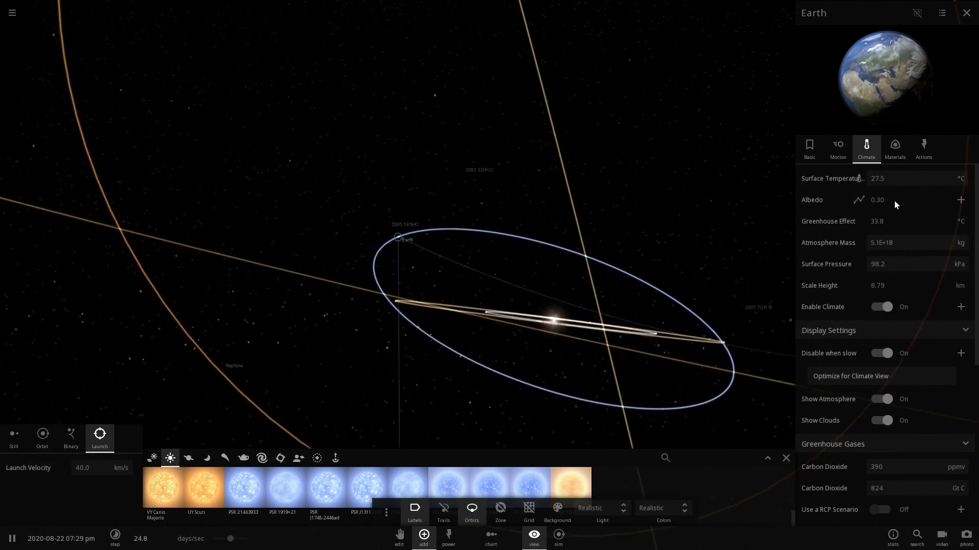
pyautogui.click(837, 147)
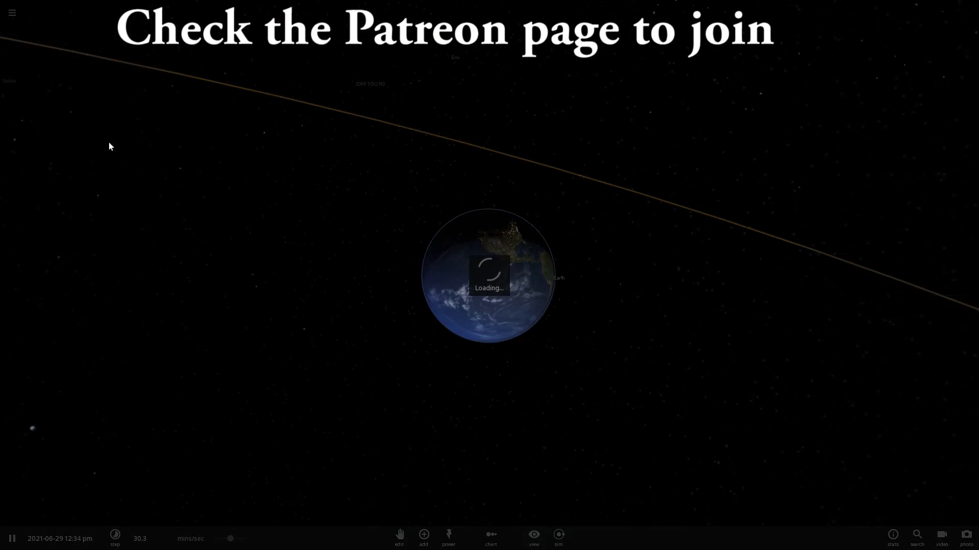
# Step: Focus the view on Earth, resume the simulation and adjust the time-step slider
pyautogui.click(423, 537)
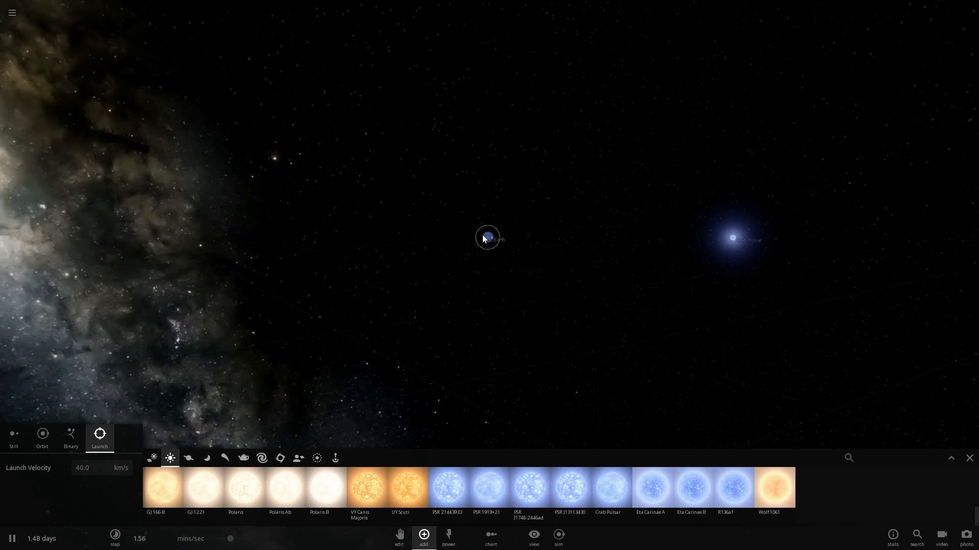
pyautogui.click(487, 238)
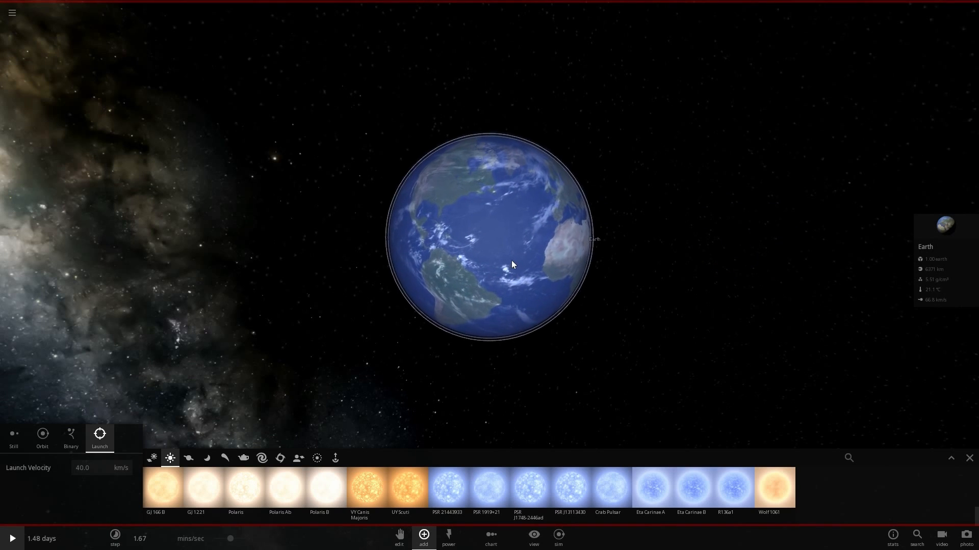
pyautogui.click(11, 539)
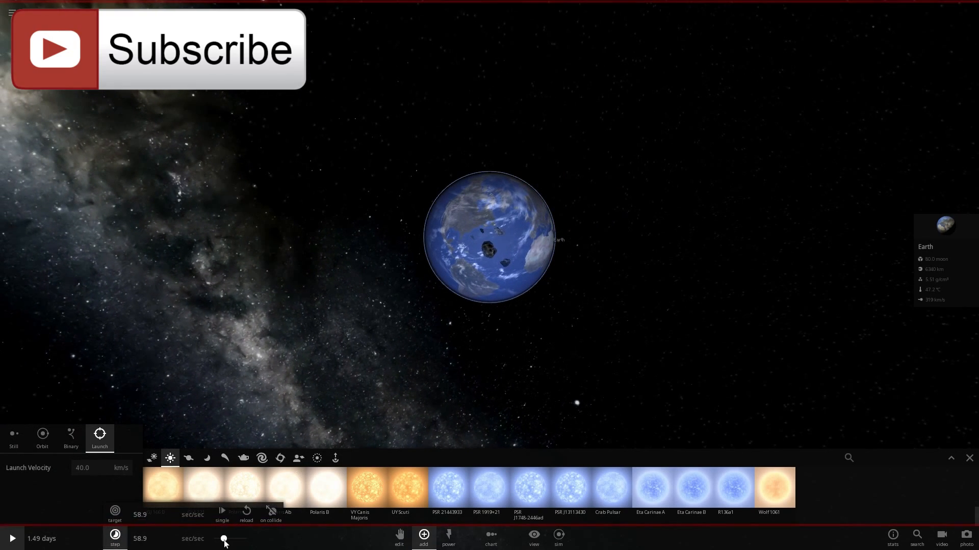
pyautogui.click(12, 539)
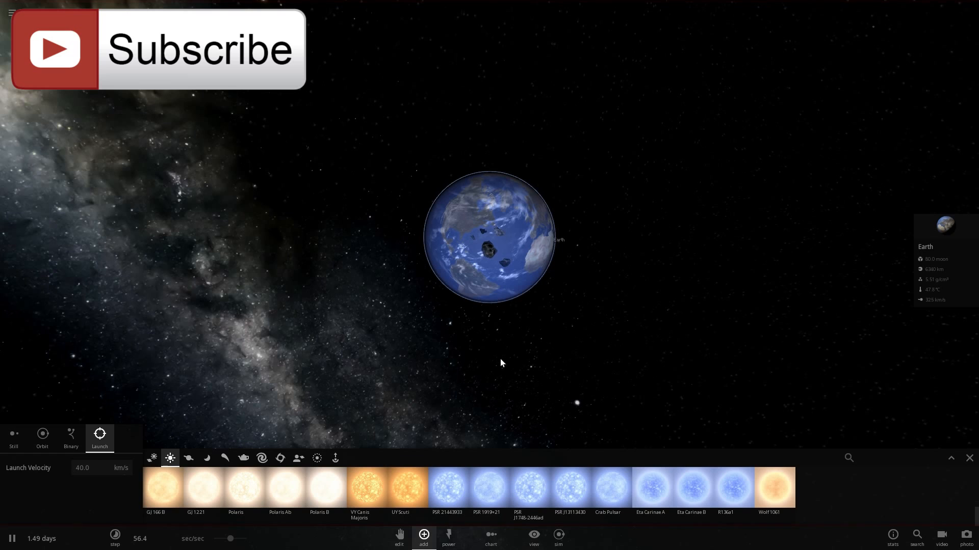